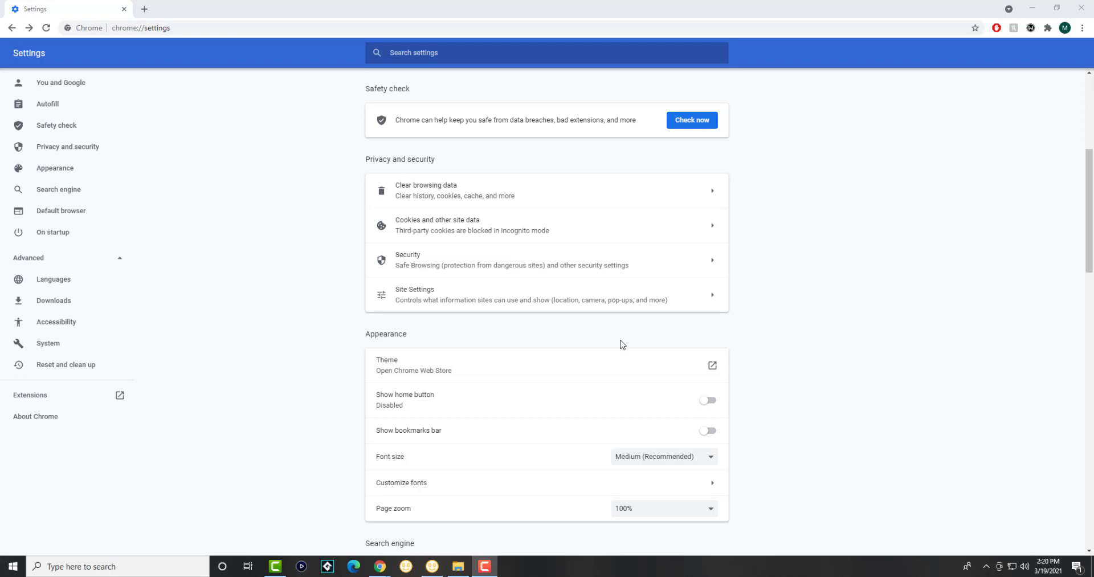
pyautogui.moveTo(180, 493)
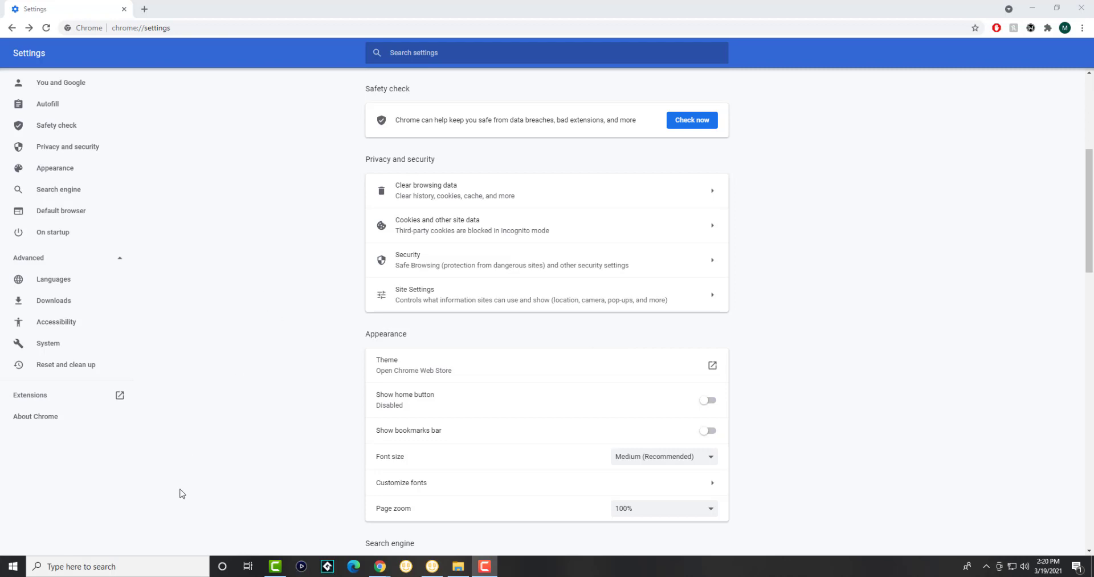
pyautogui.moveTo(162, 535)
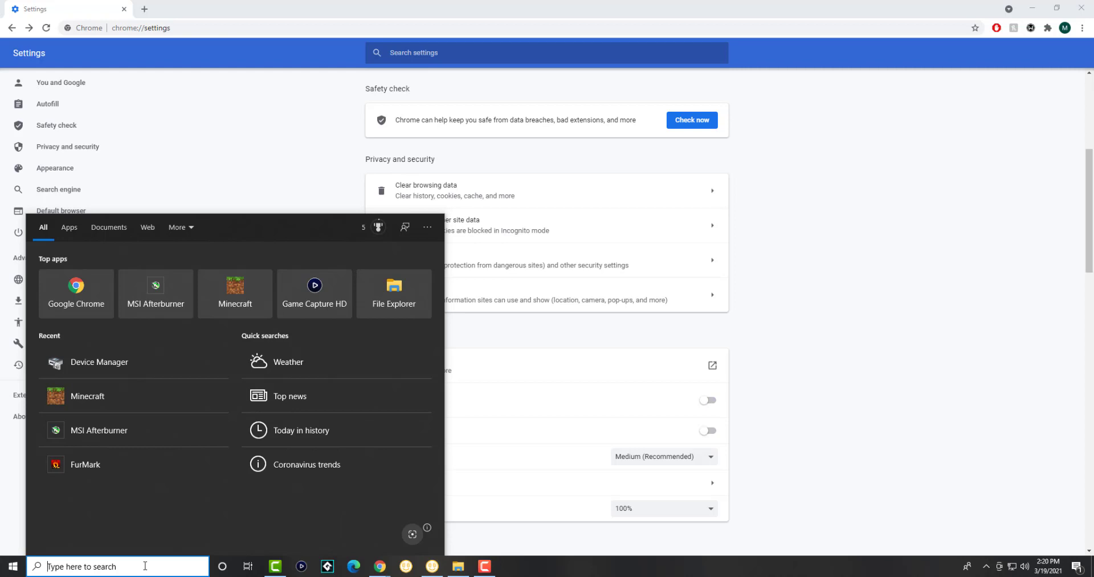
# - Search 'cmd' from Start and launch Command Prompt as administrator
pyautogui.write('cmd')
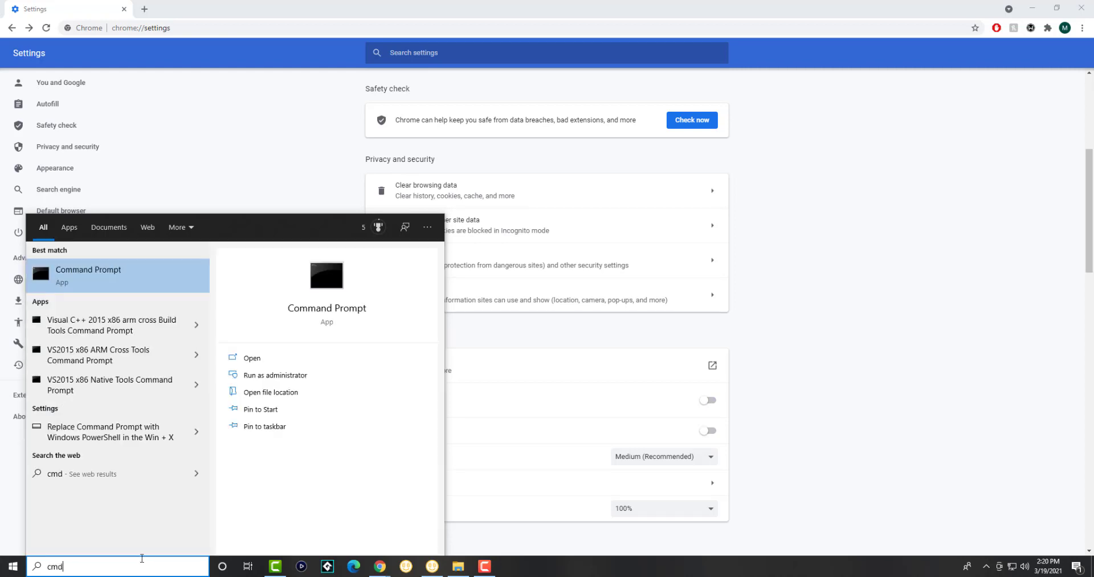
pyautogui.rightClick(87, 274)
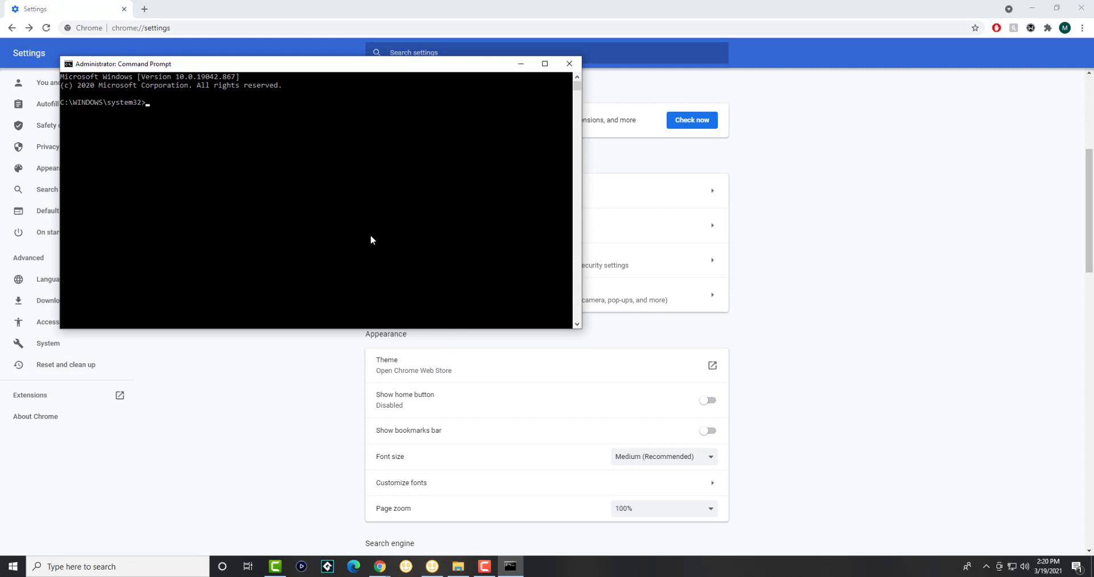
# - Run ipconfig /flushdns to clear the DNS resolver cache
pyautogui.write('ipconfig /')
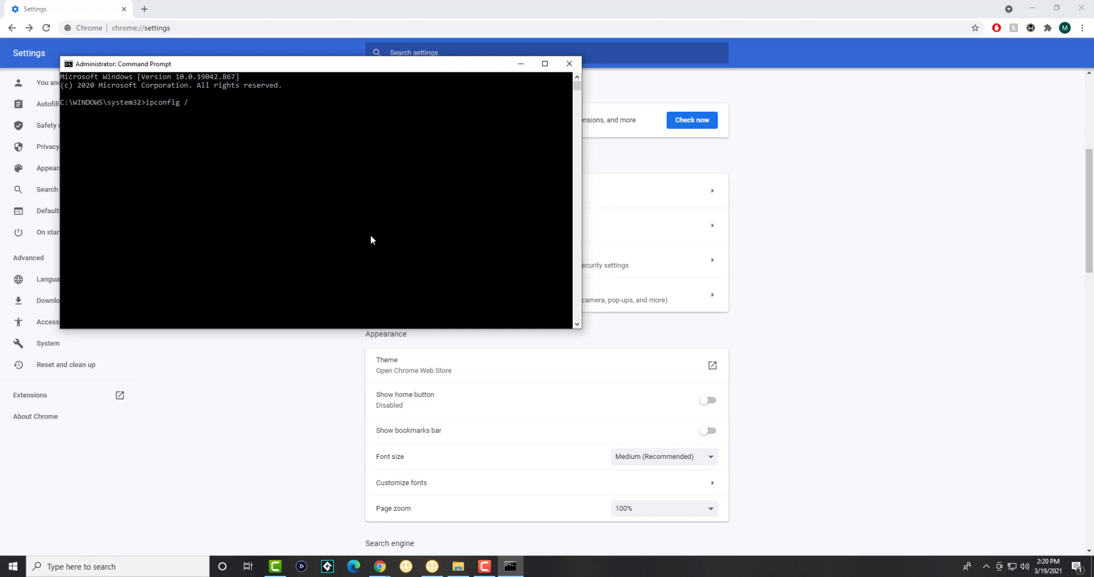
pyautogui.write('flushdns')
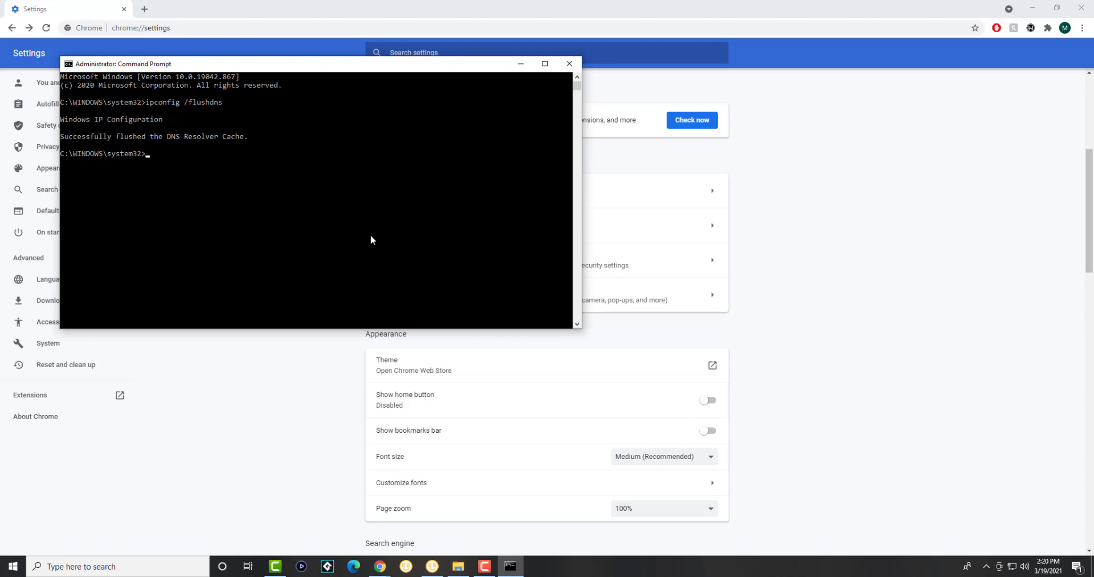
# - Run netsh winsock reset, then return focus to the Chrome settings page
pyautogui.write('ne')
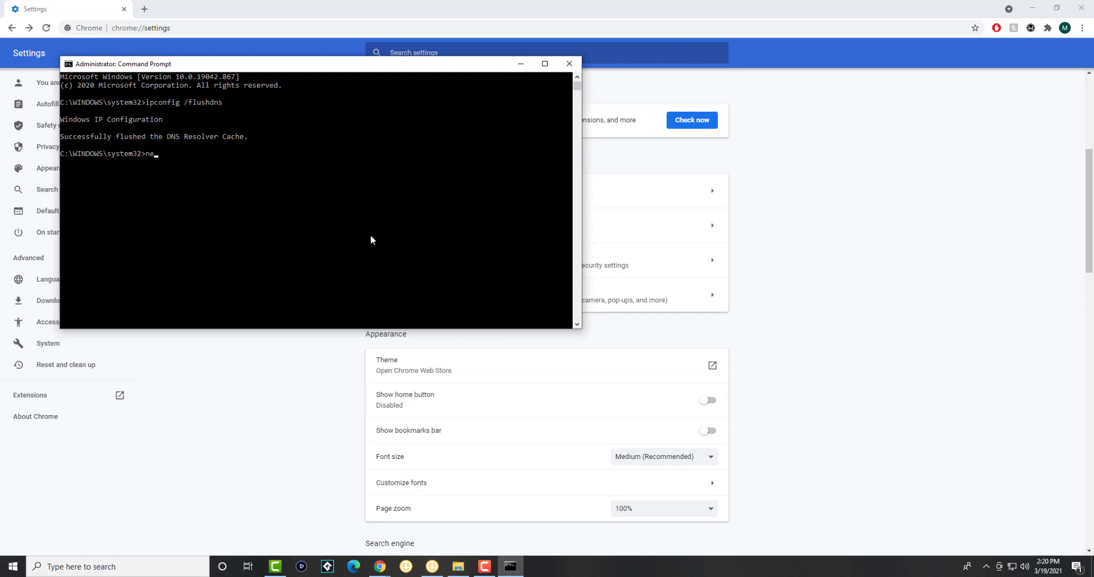
pyautogui.write('tsh winsock reset')
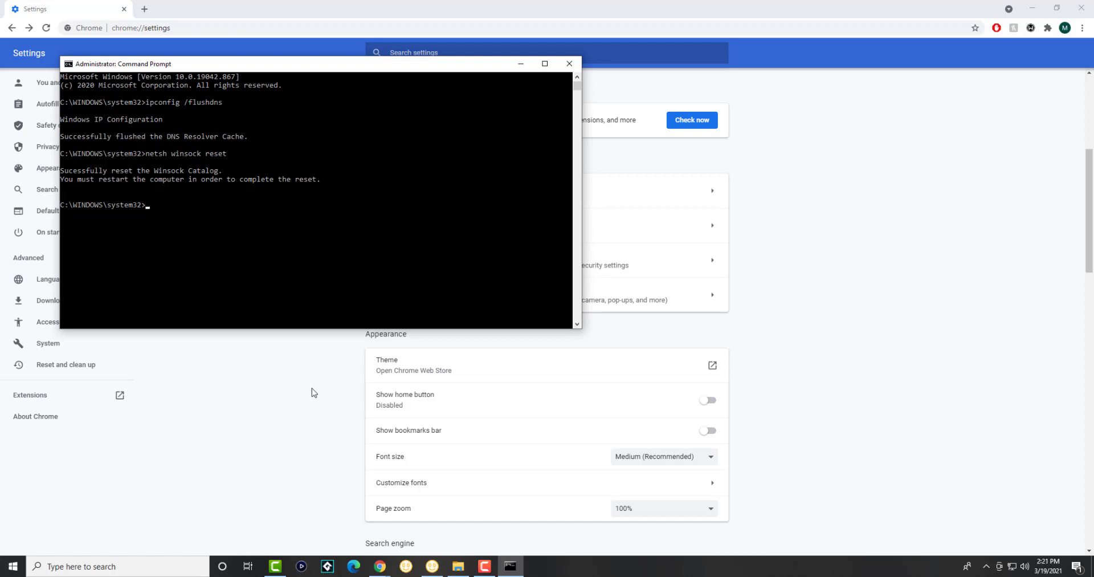
pyautogui.click(570, 64)
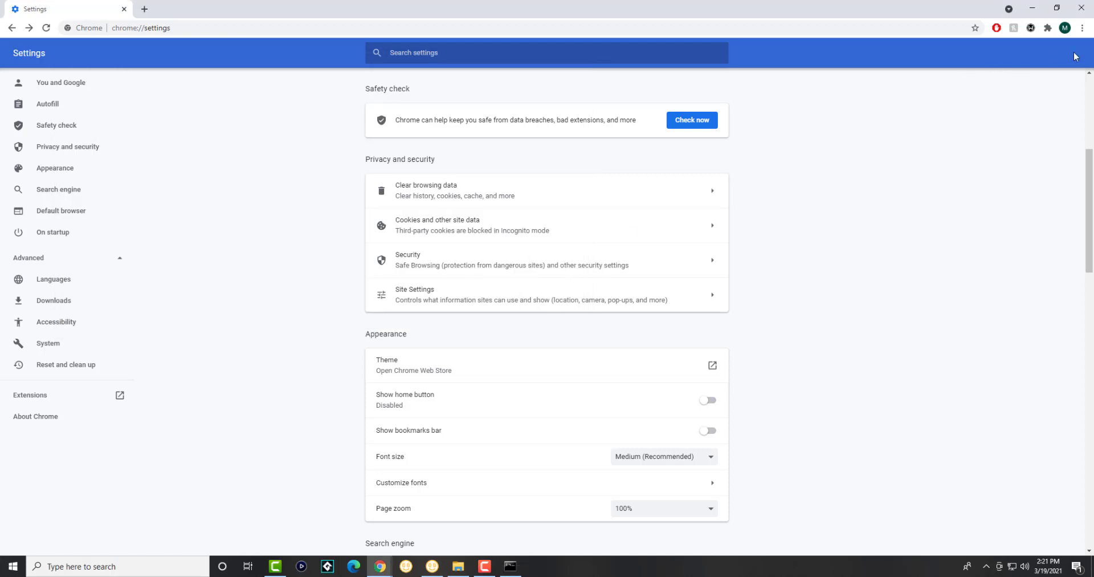
pyautogui.moveTo(1082, 29)
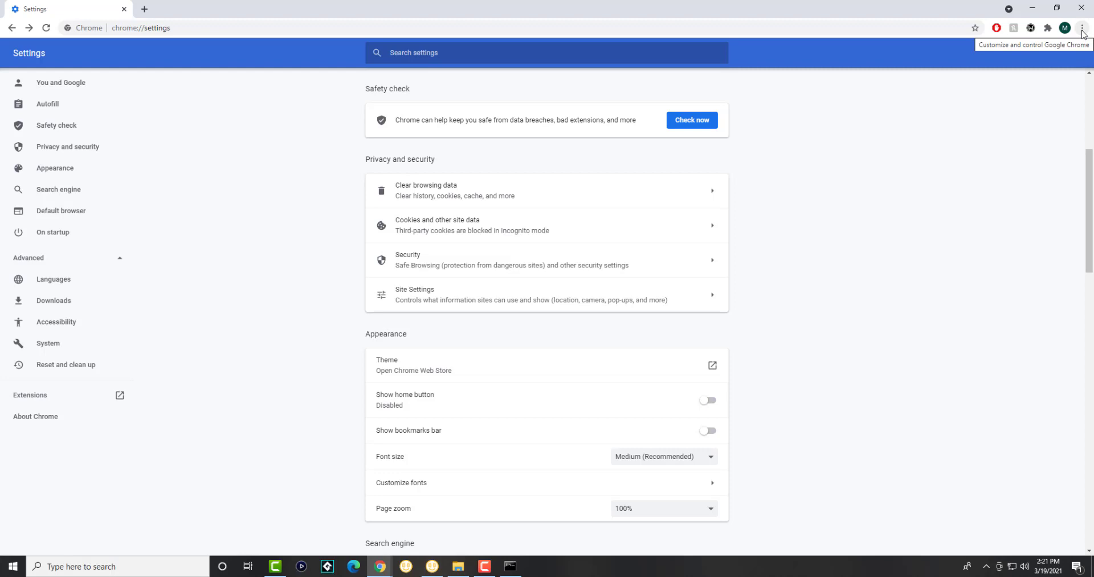
pyautogui.moveTo(1064, 114)
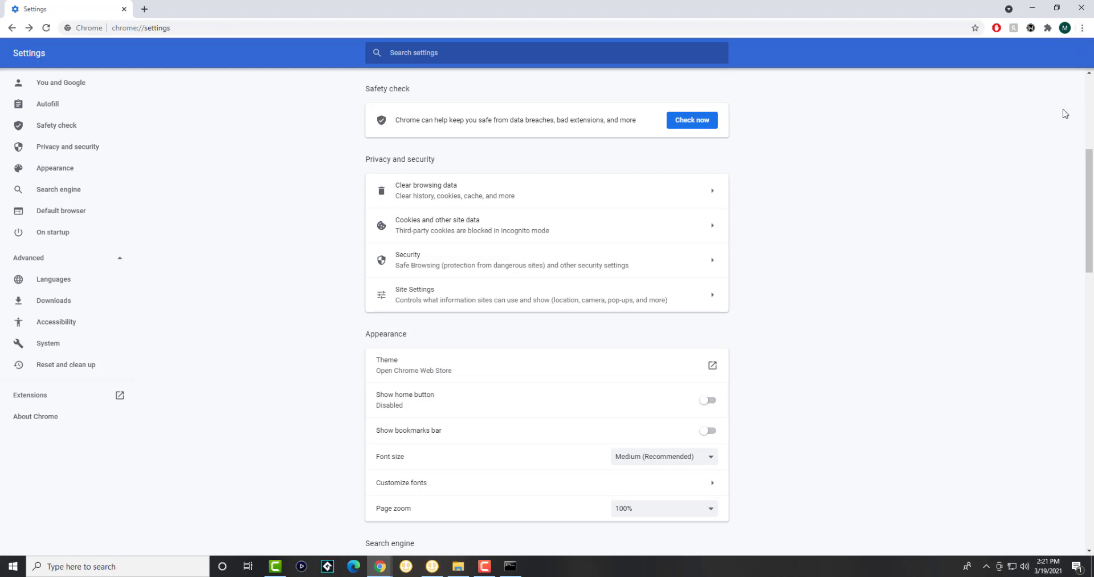
# - Navigate from Chrome's menu to Settings > Cookies and other site data
pyautogui.click(1082, 29)
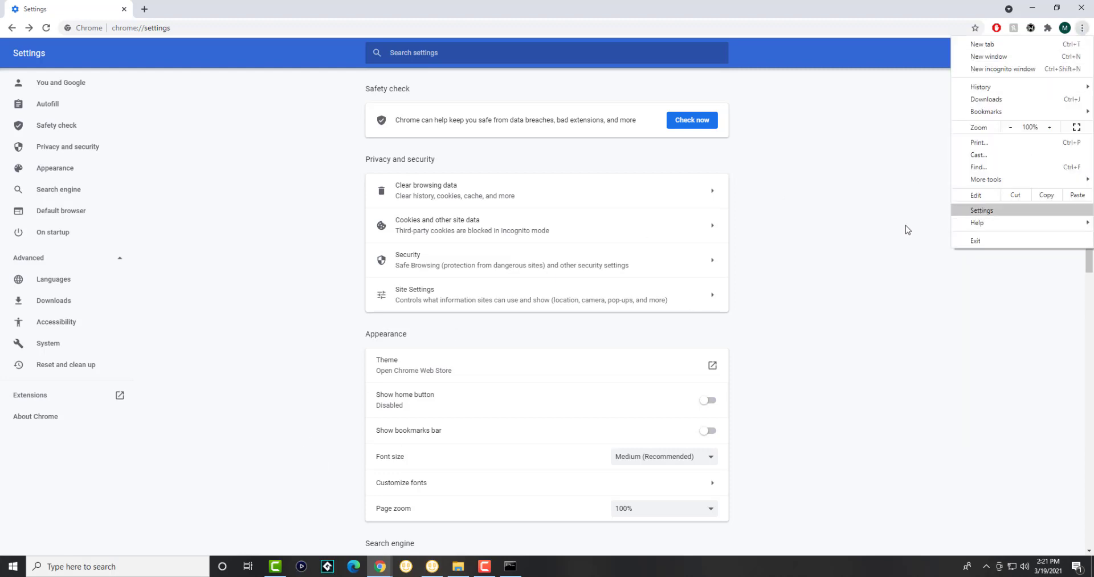
pyautogui.click(54, 167)
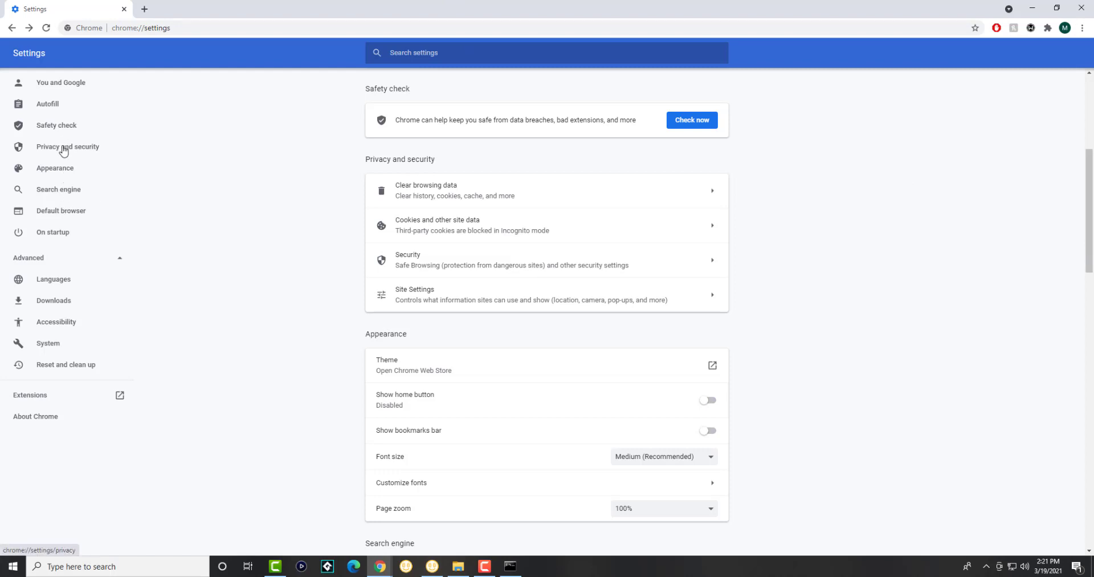
pyautogui.moveTo(495, 226)
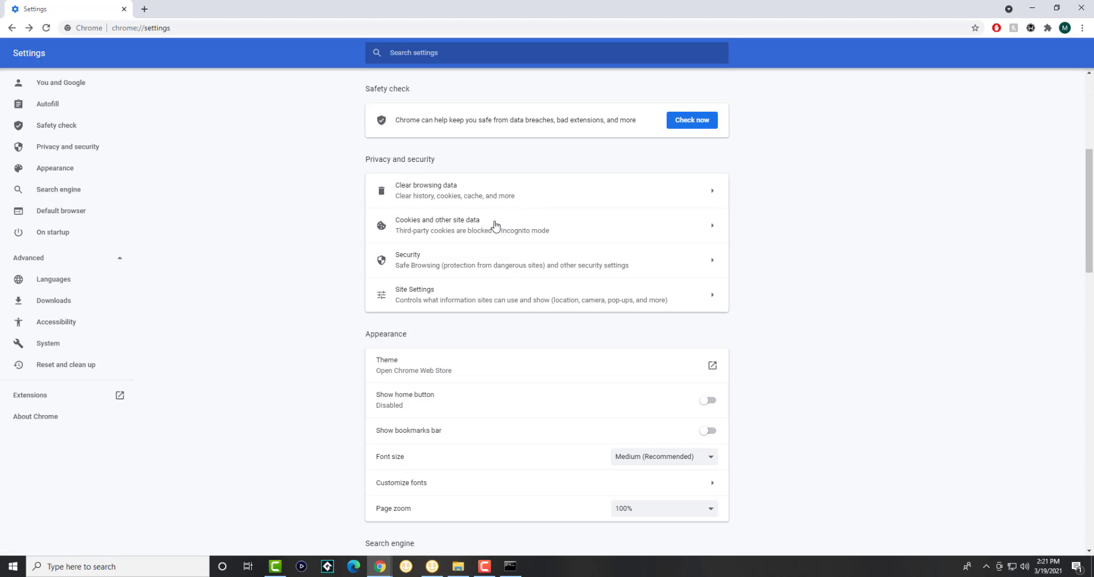
pyautogui.click(437, 224)
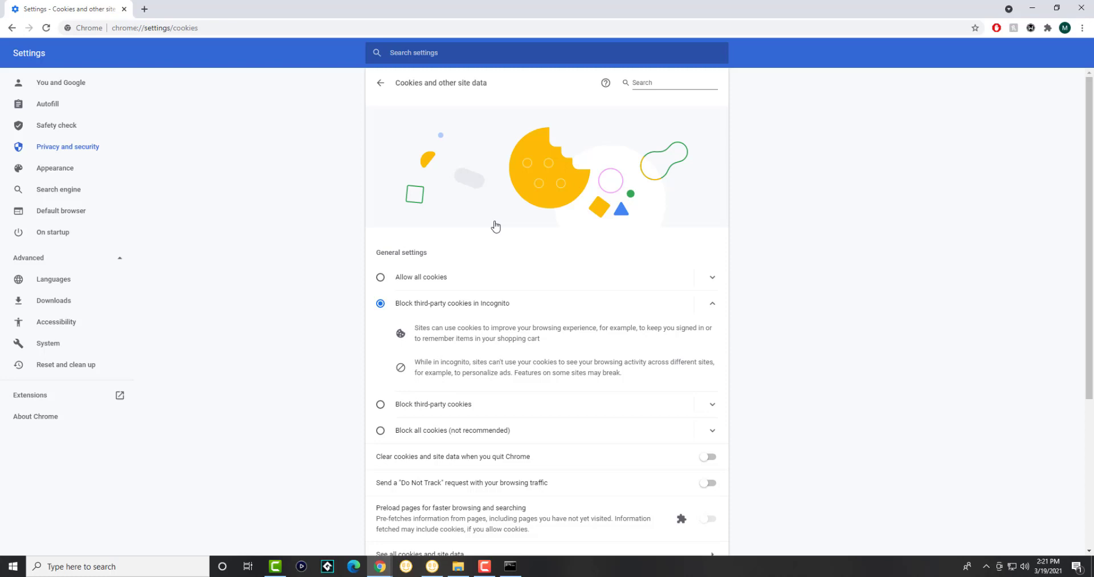
pyautogui.moveTo(694, 531)
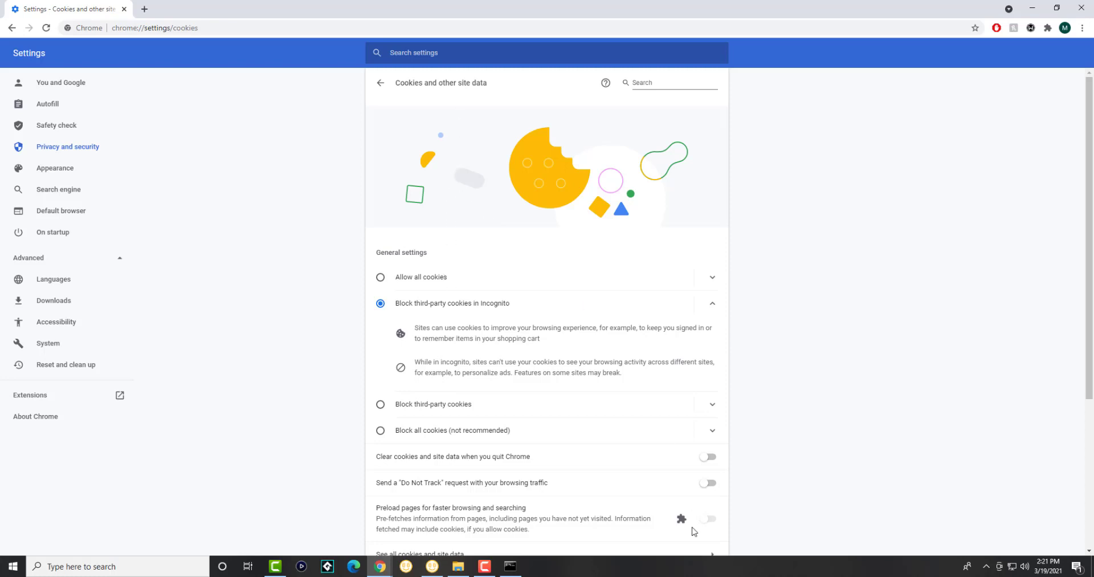
pyautogui.moveTo(479, 491)
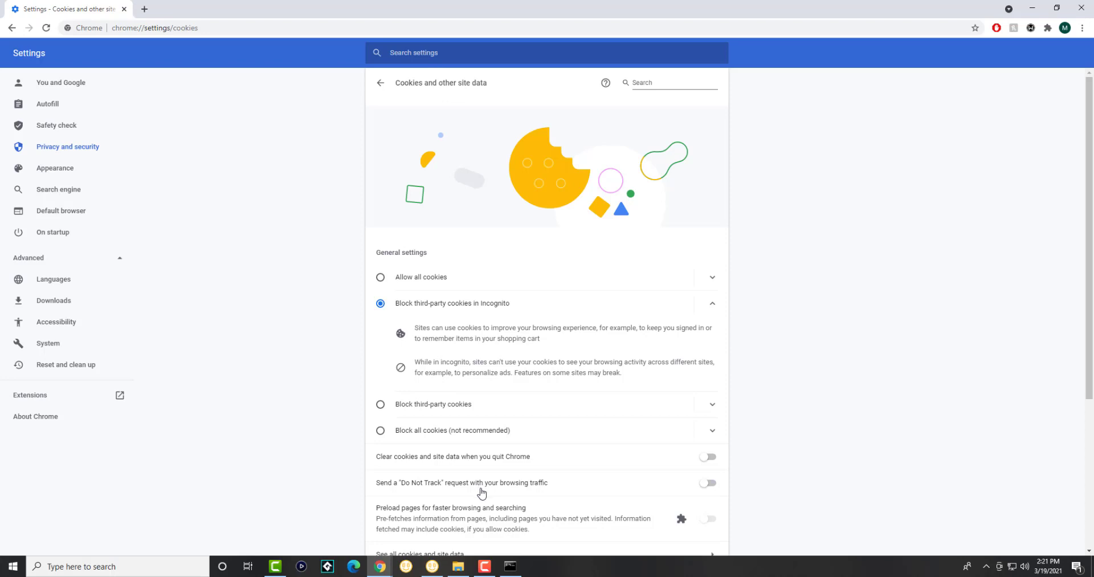
pyautogui.moveTo(705, 483)
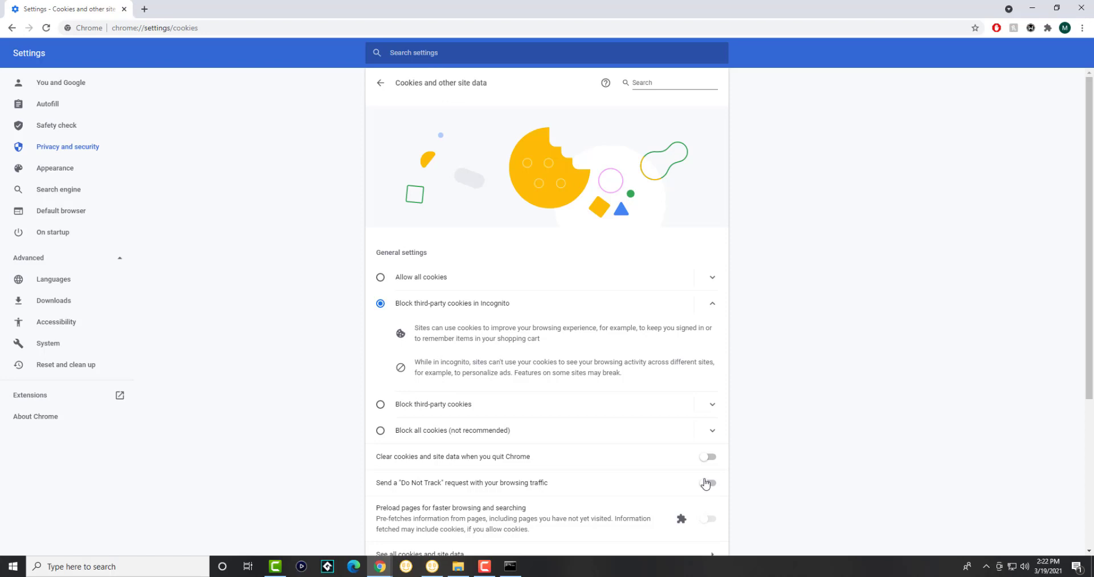
pyautogui.moveTo(952, 433)
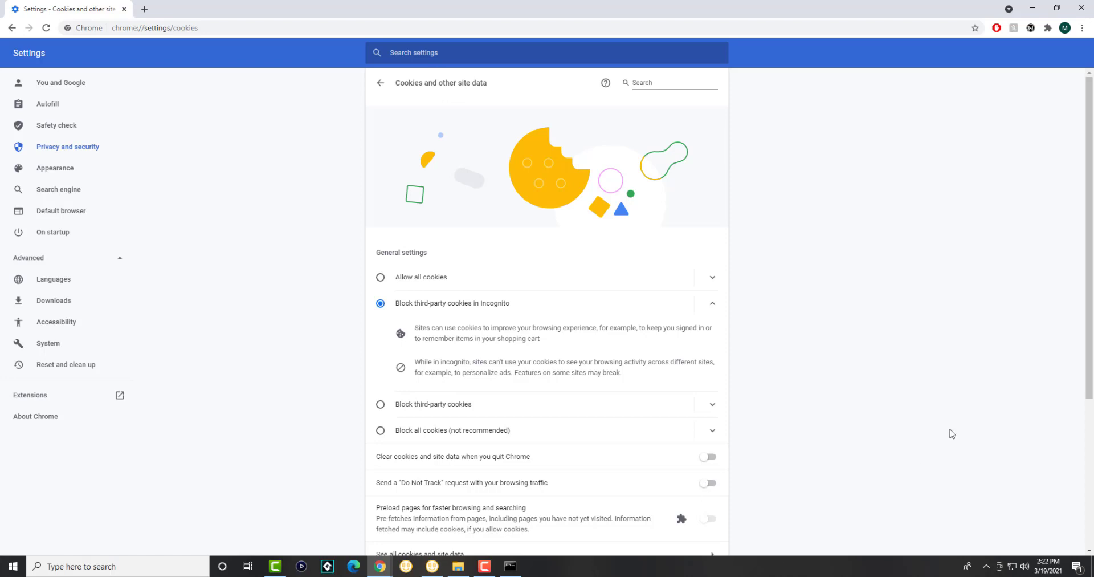